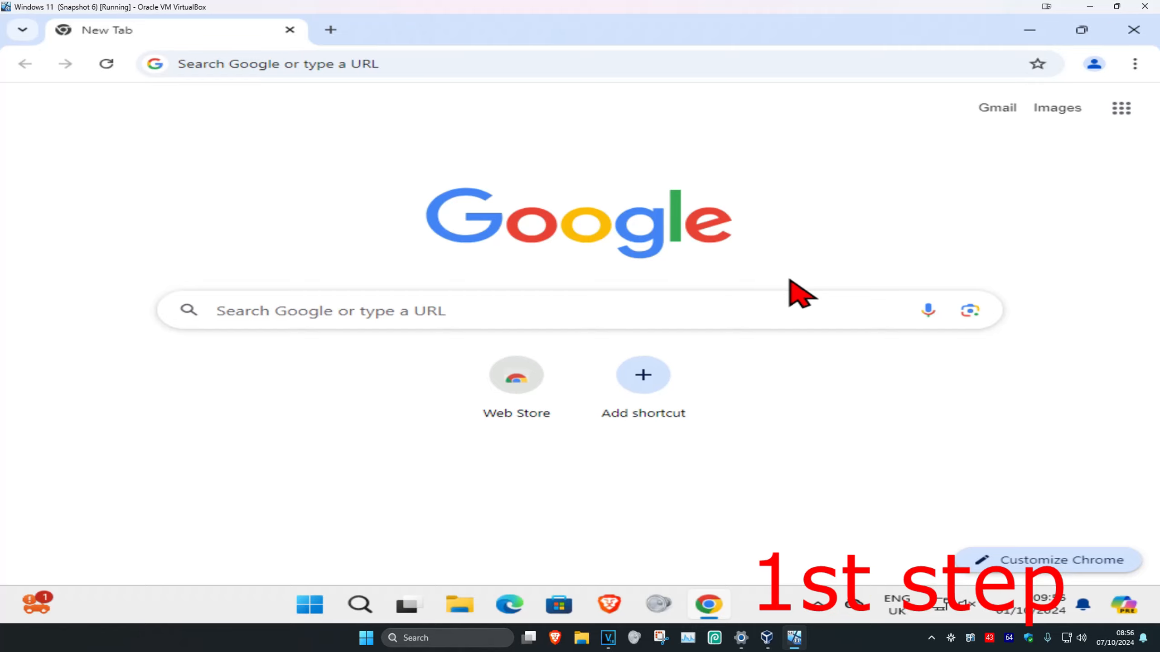
mouse_move(743, 247)
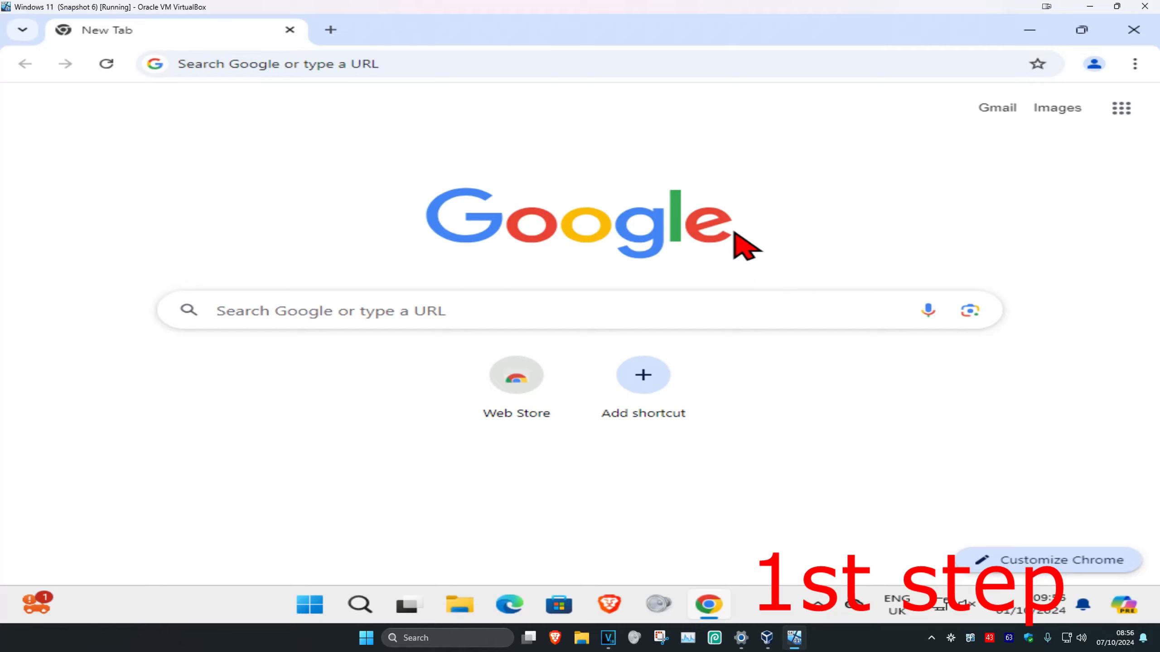
Step: Reach Chrome's Settings page from the three-dot menu
left_click(1135, 63)
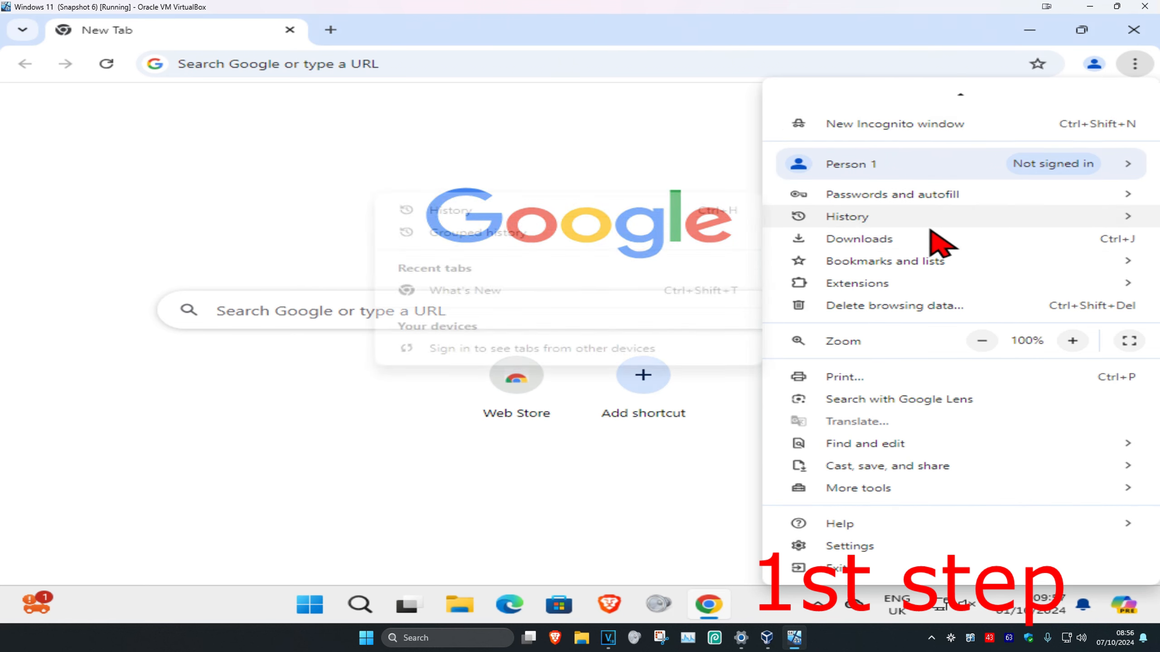
left_click(849, 546)
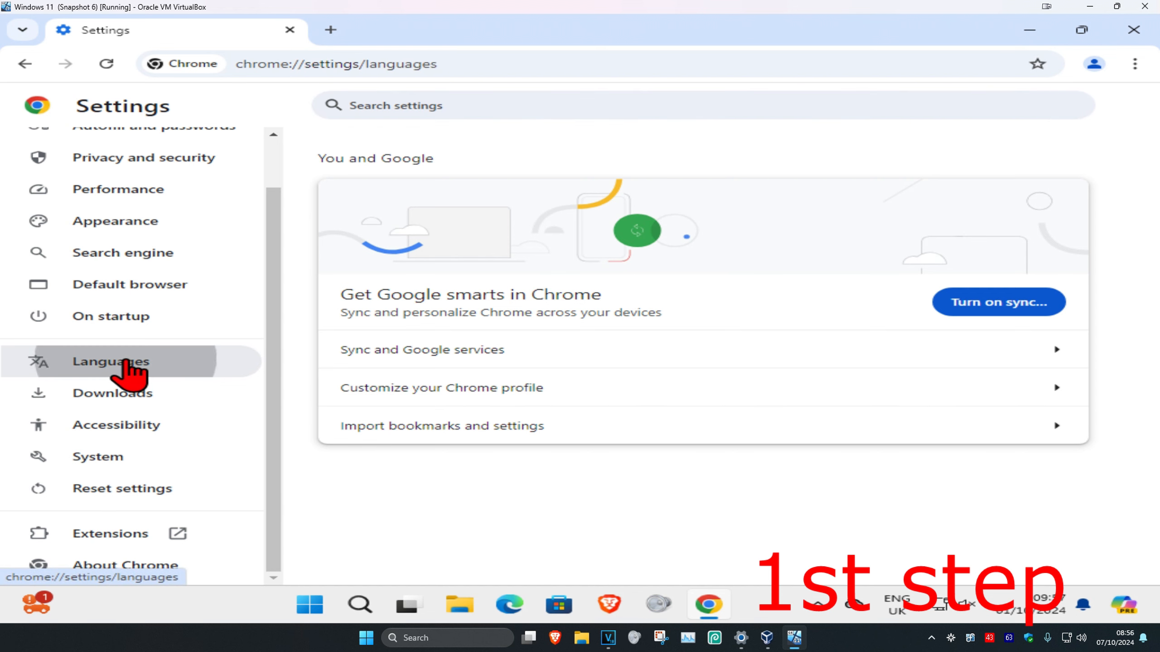
Step: Go to Languages settings and bring up the Add languages picker
left_click(111, 361)
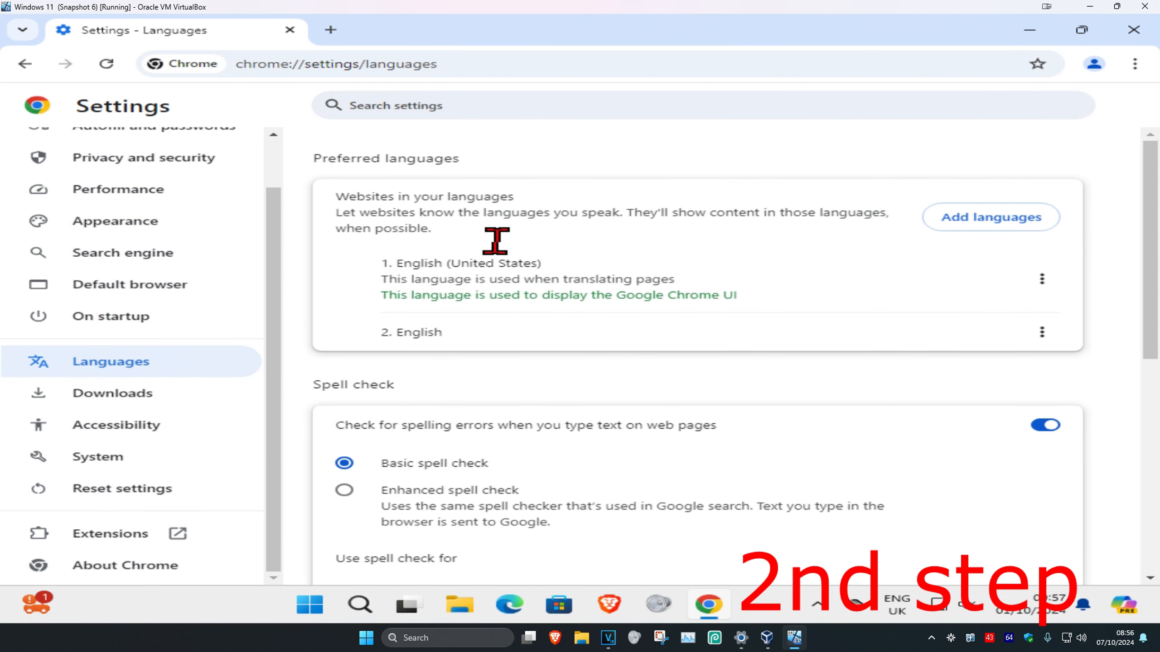
mouse_move(403, 258)
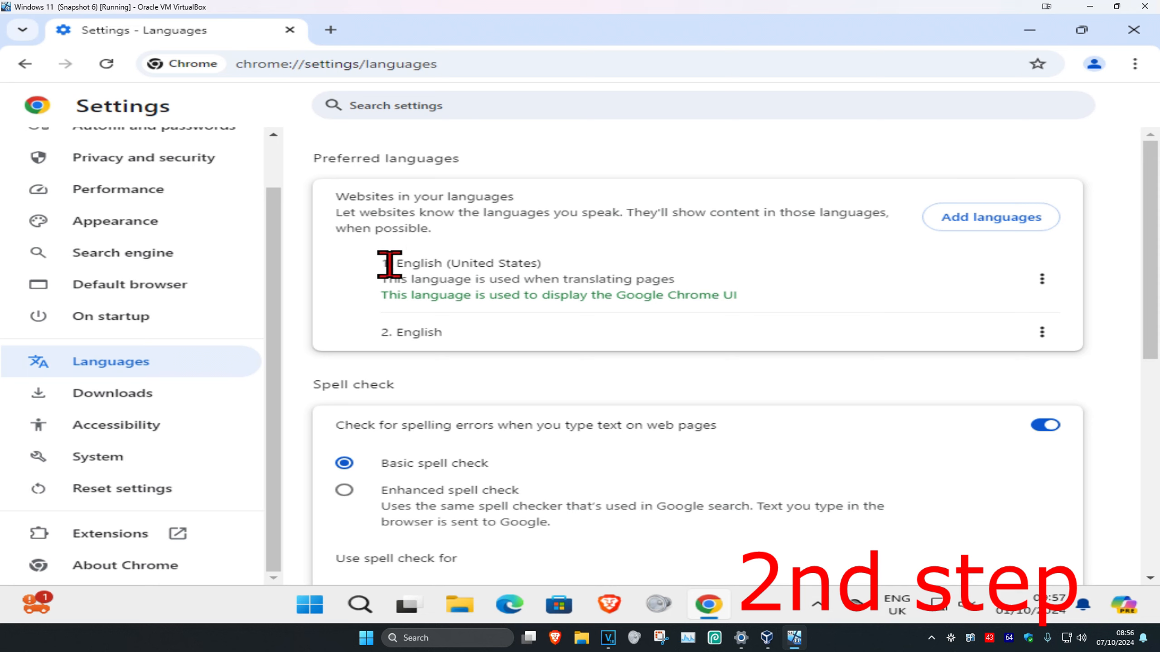
mouse_move(492, 244)
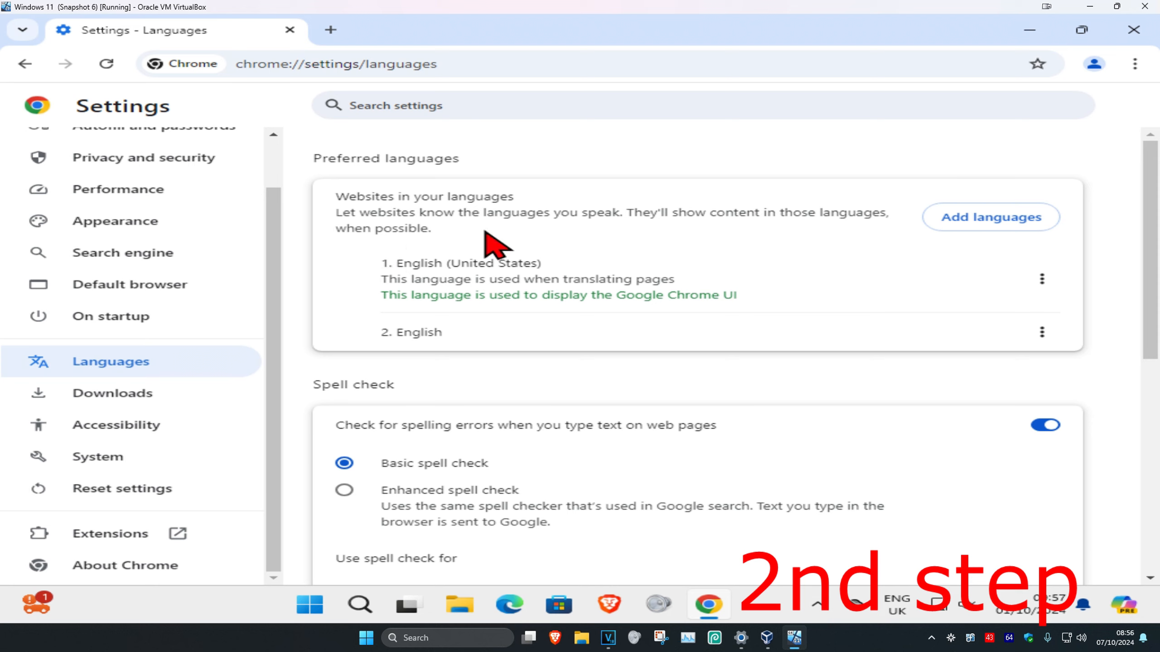
mouse_move(989, 217)
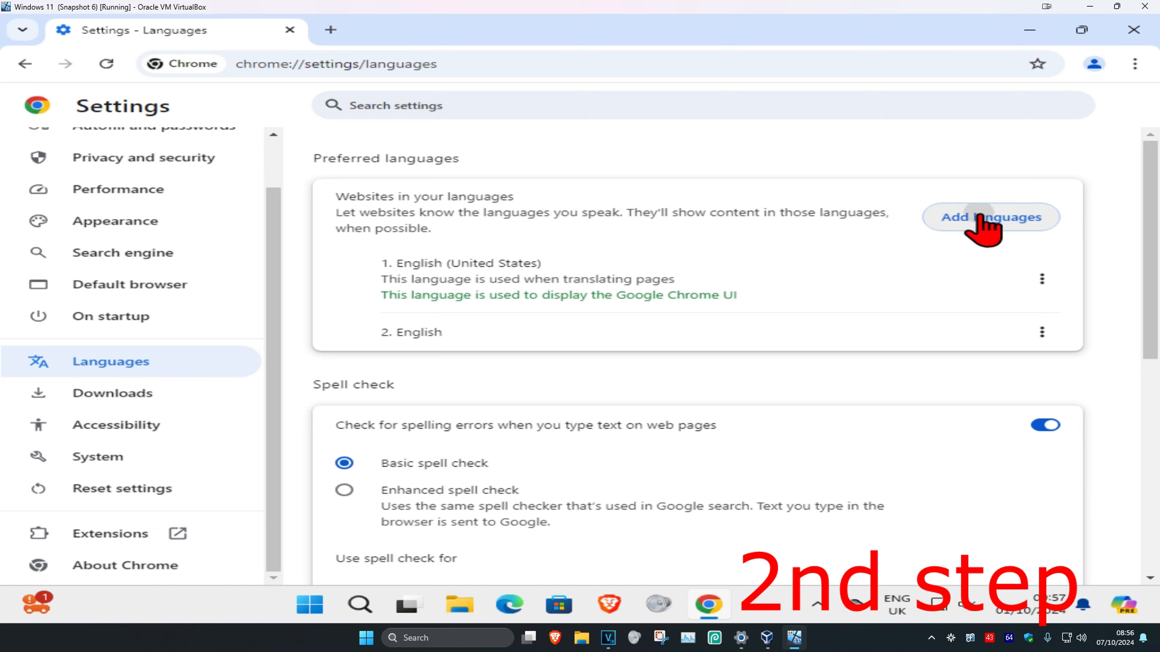
left_click(989, 217)
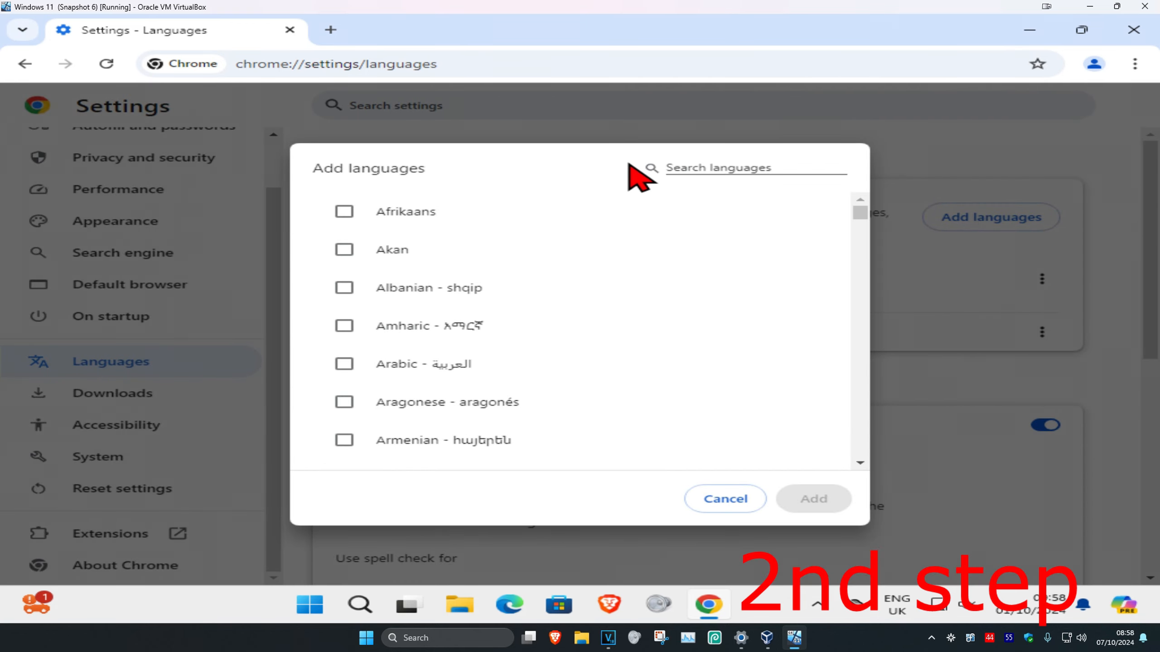
Step: Search for 'english' and add English (Australia) as the third preferred language
type("engli")
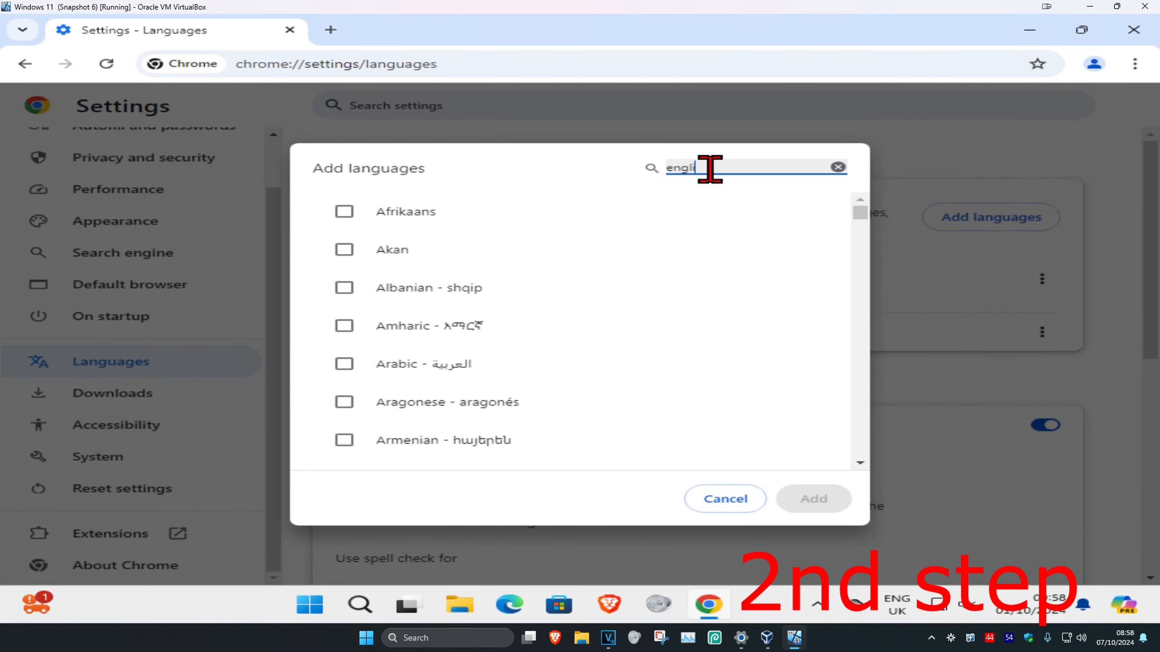
type("sh")
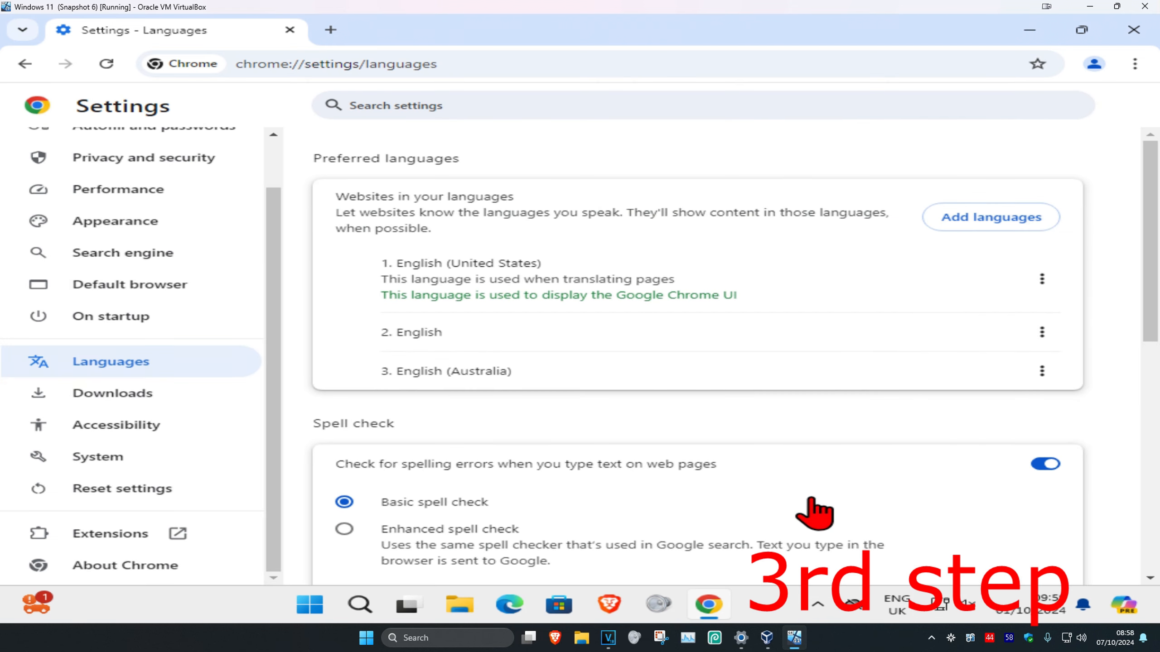
mouse_move(461, 372)
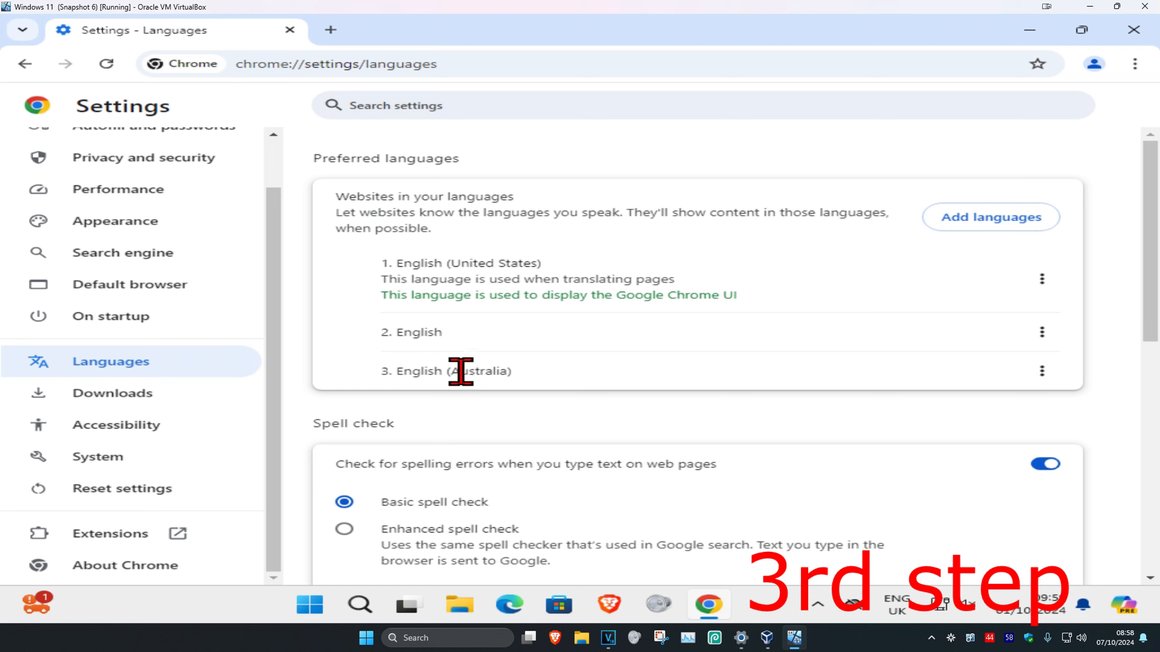
mouse_move(505, 392)
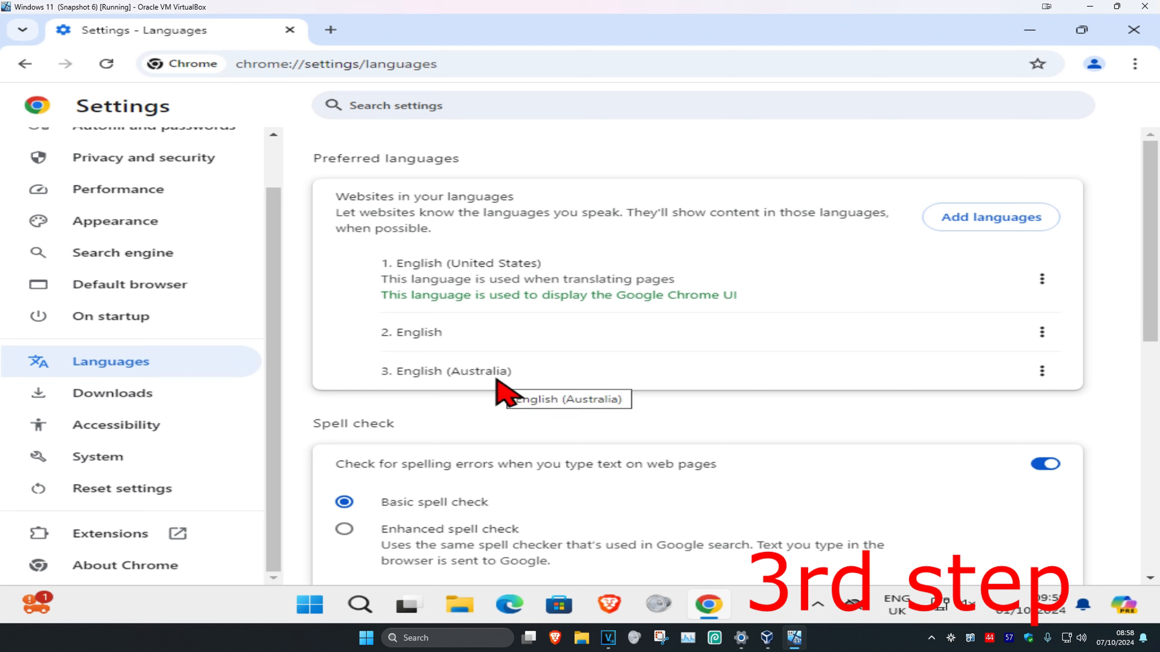
Step: Move English (Australia) to the top and set it as Chrome's display language, leaving Relaunch pending
left_click(1042, 370)
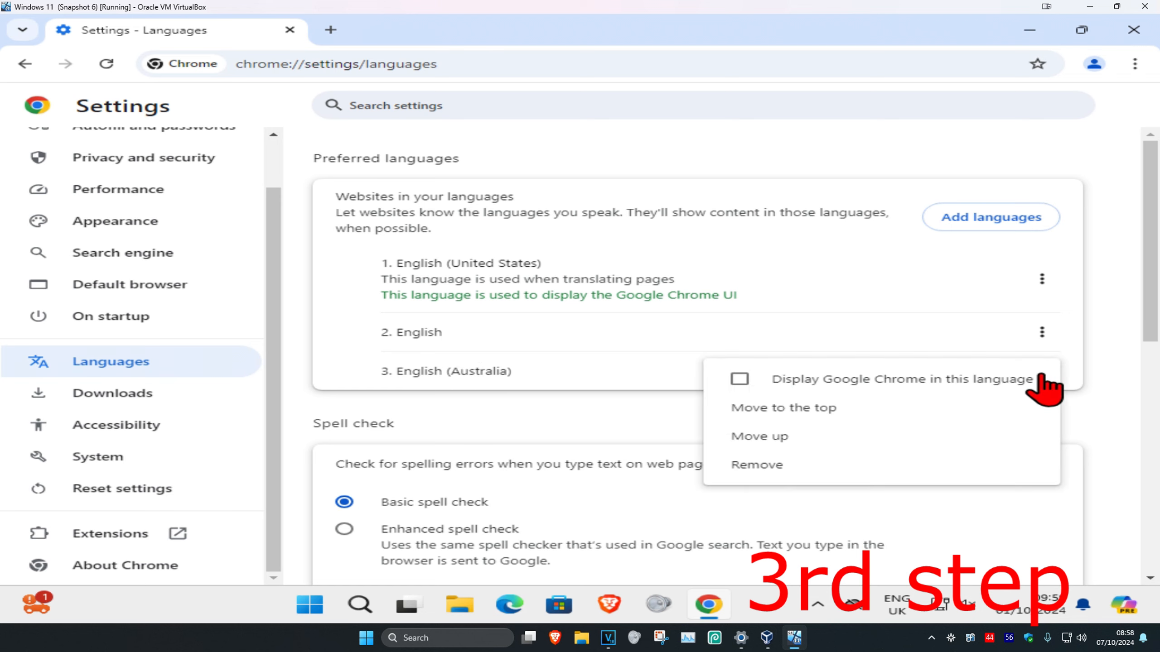
left_click(783, 408)
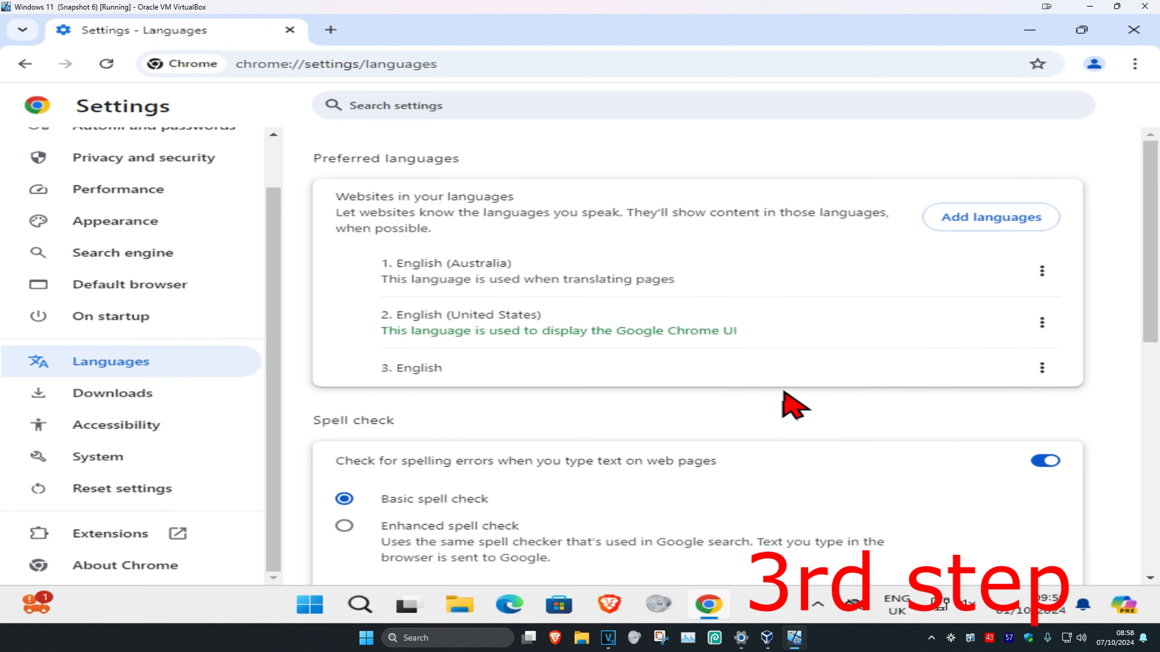
left_click(1041, 272)
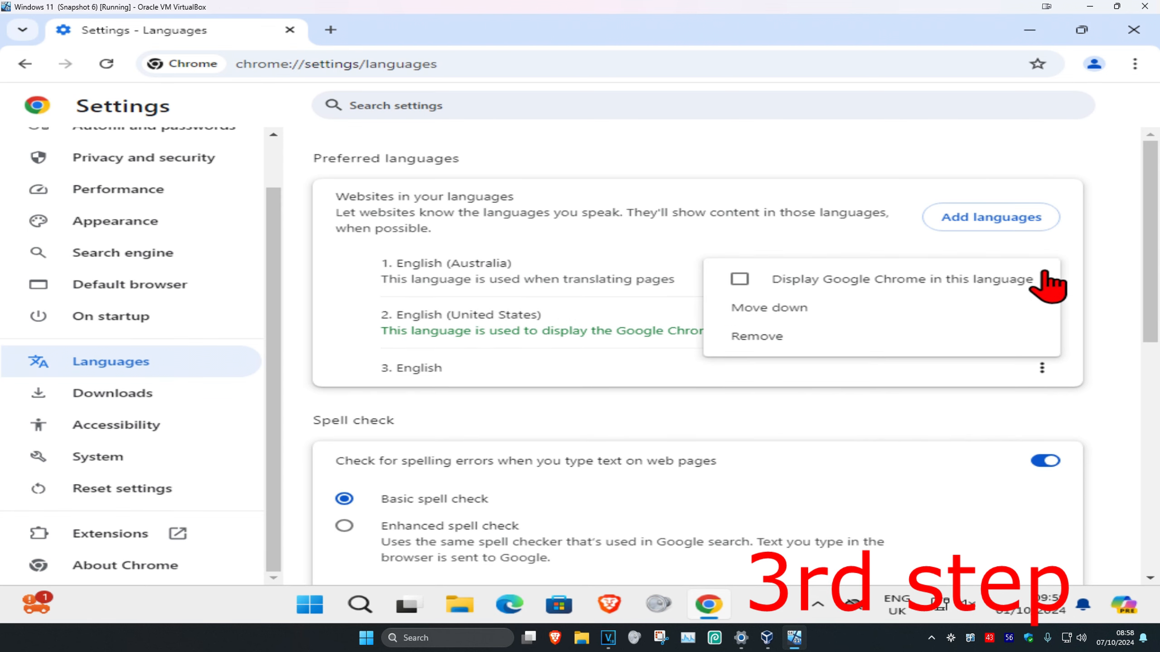
mouse_move(741, 287)
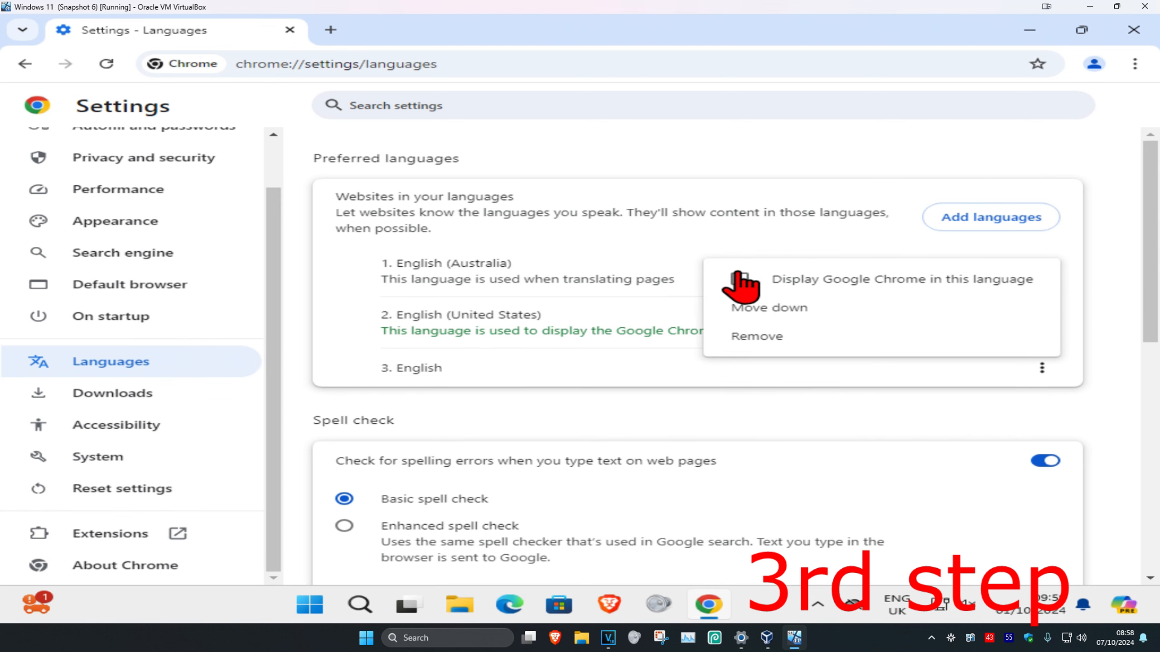
left_click(877, 279)
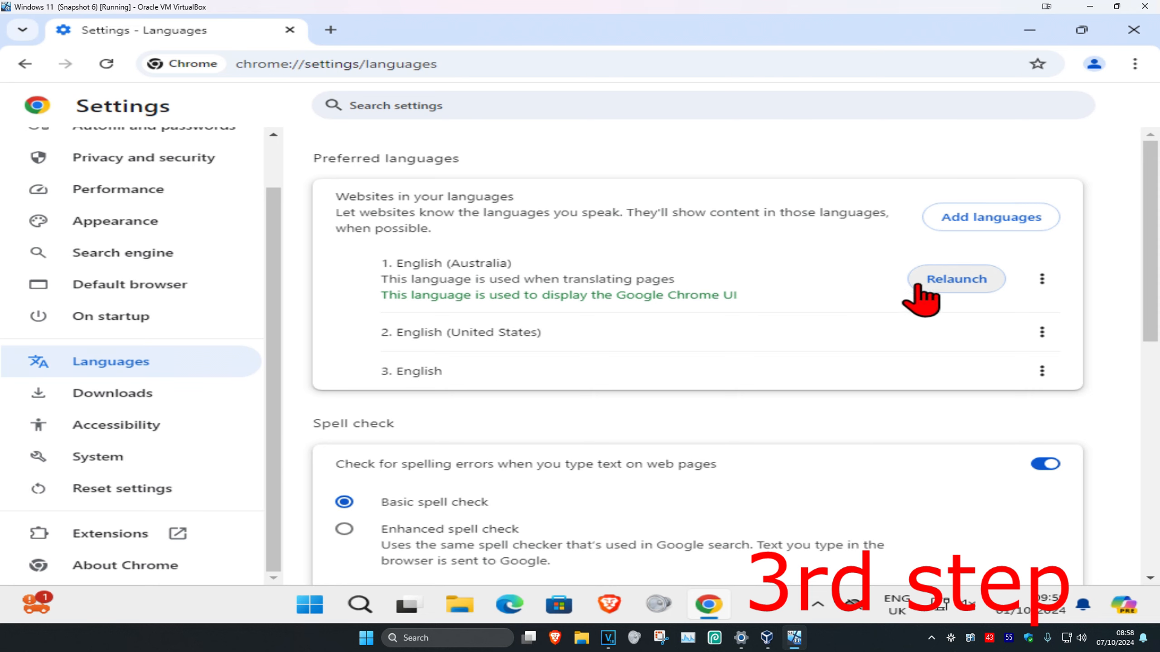